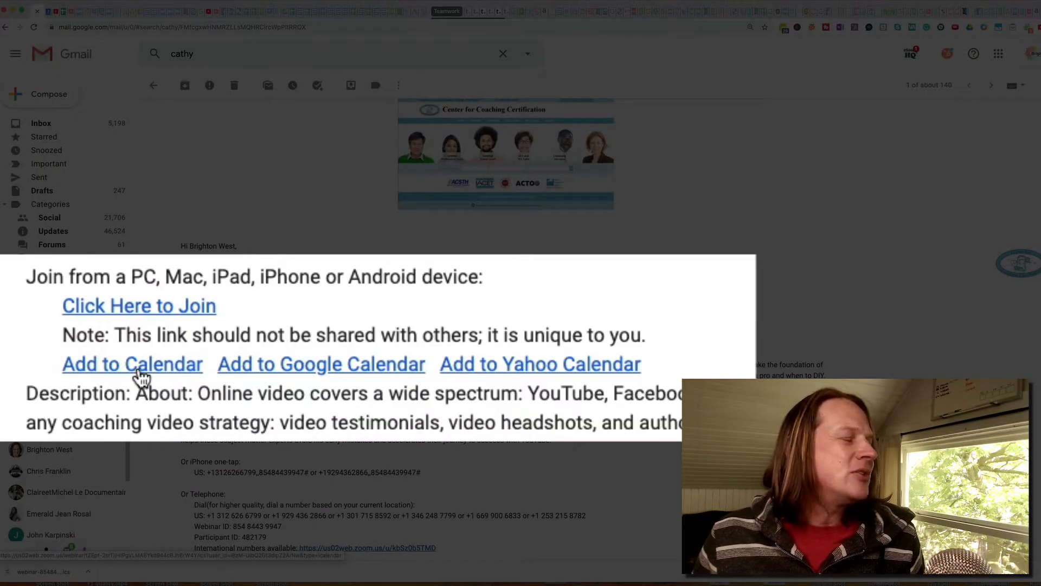
Download the webinar invitation from the Gmail email as an ICS calendar file.
left_click(132, 364)
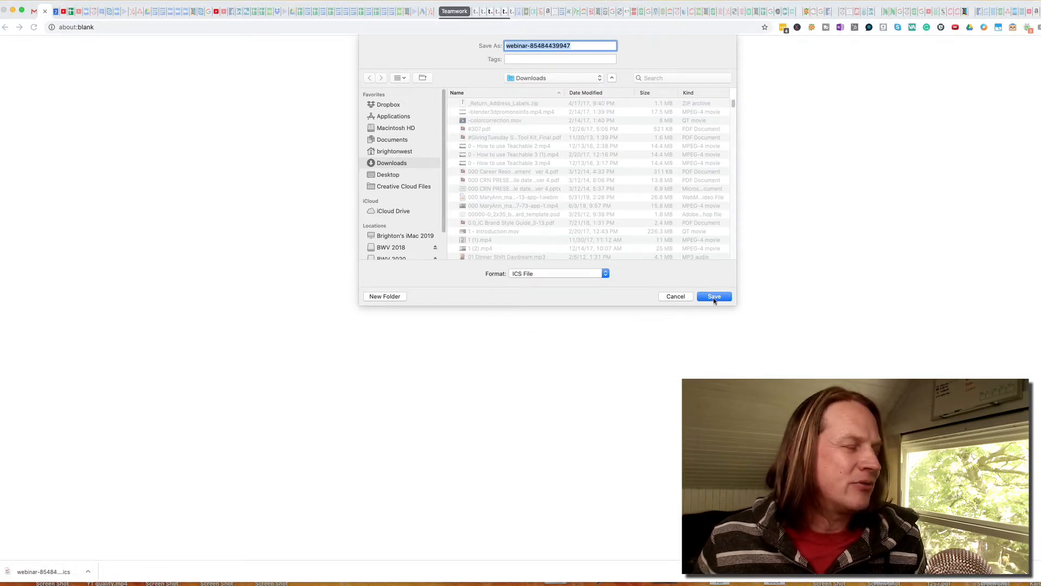
Save the webinar ICS file into Downloads and show the June 21, 2020 week.
left_click(714, 296)
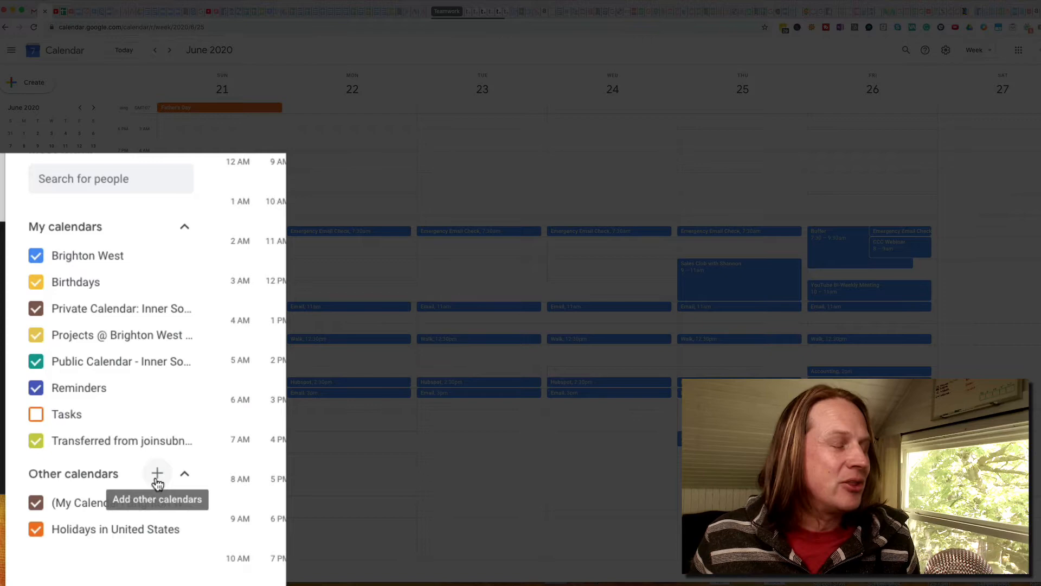
Reach the Import option under Other calendars to import events from a file.
left_click(158, 474)
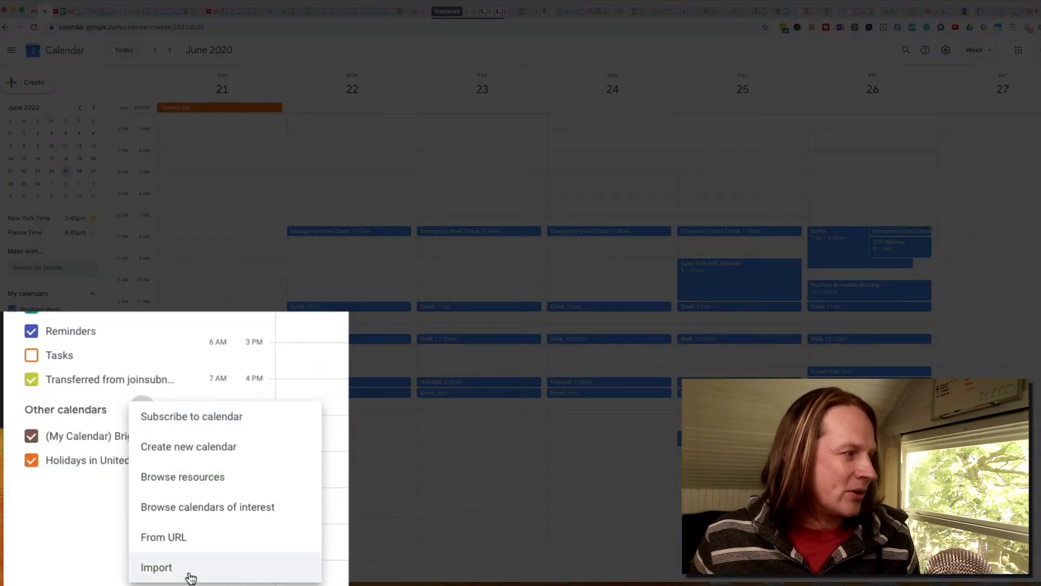
left_click(155, 566)
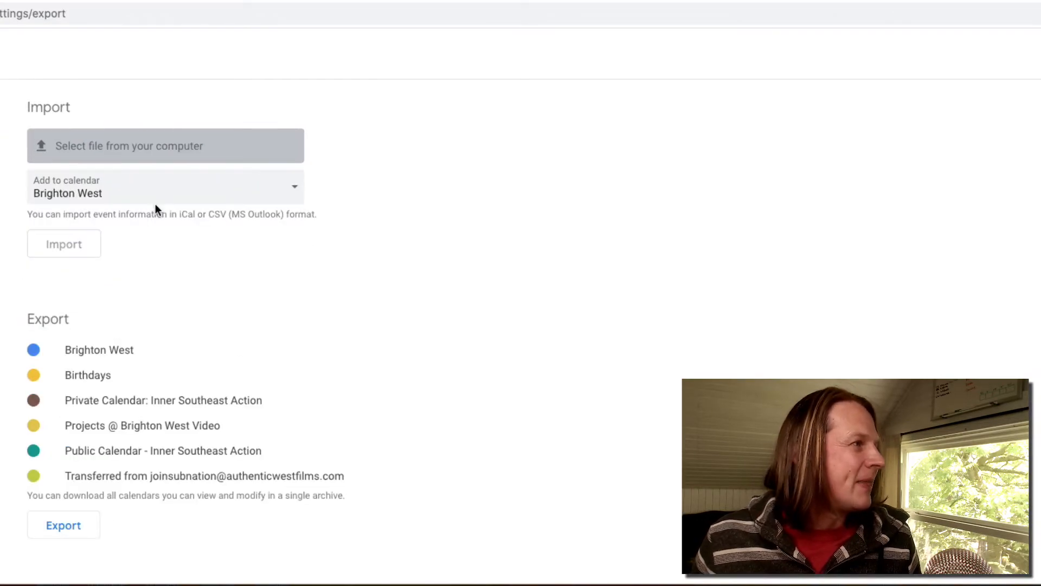
Select webinar-85484439947.ics from Downloads as the import file for Brighton West.
left_click(164, 145)
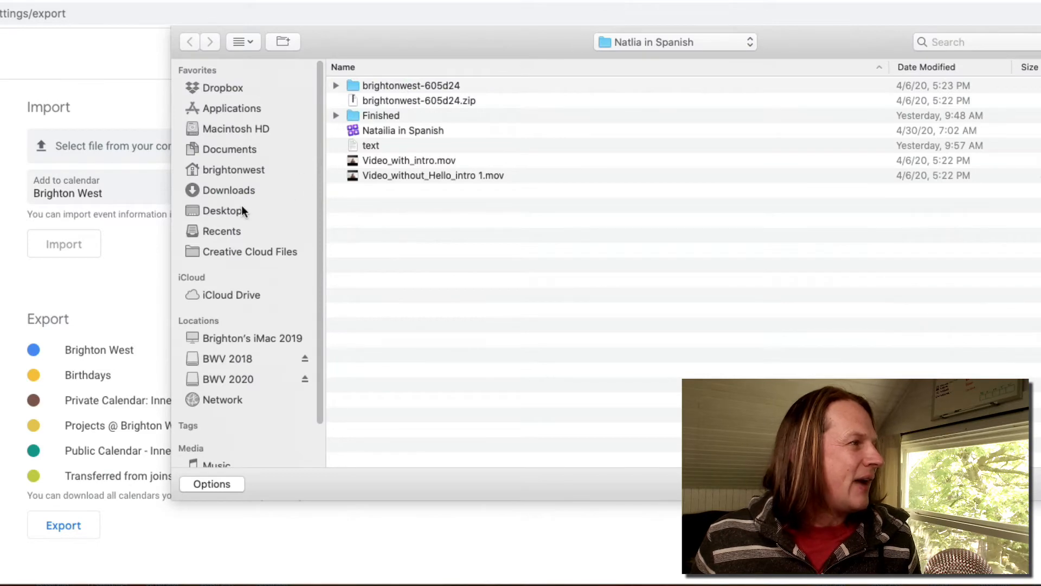
left_click(230, 189)
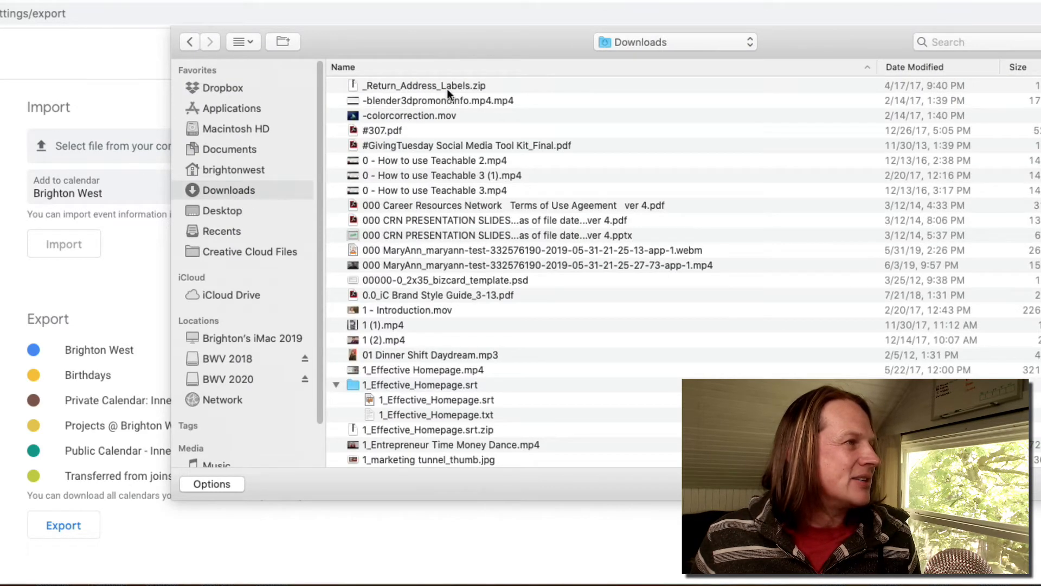
left_click(914, 66)
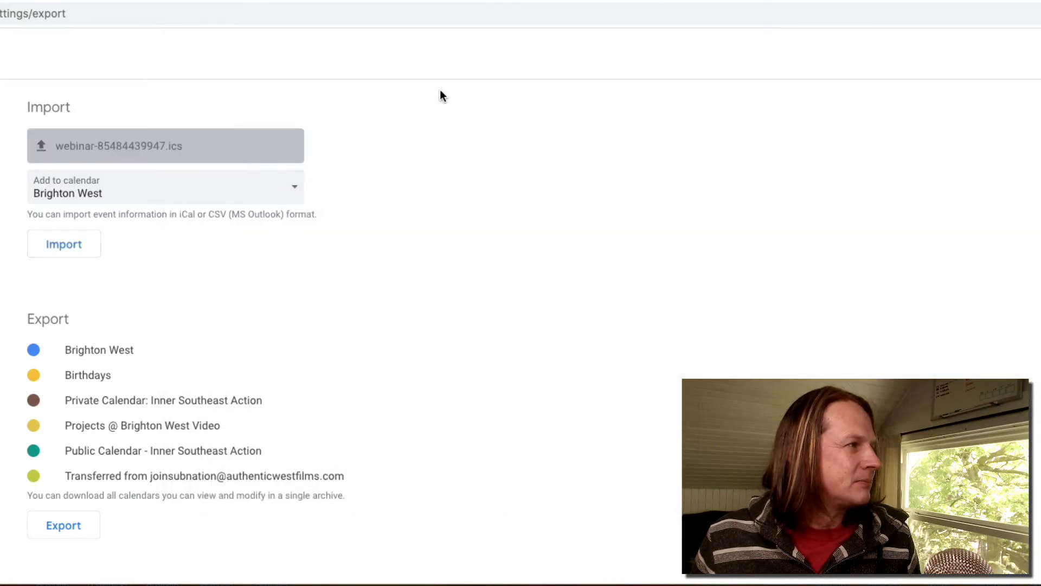
Import the file into the main Brighton West calendar, getting 1 of 1 event imported.
left_click(165, 186)
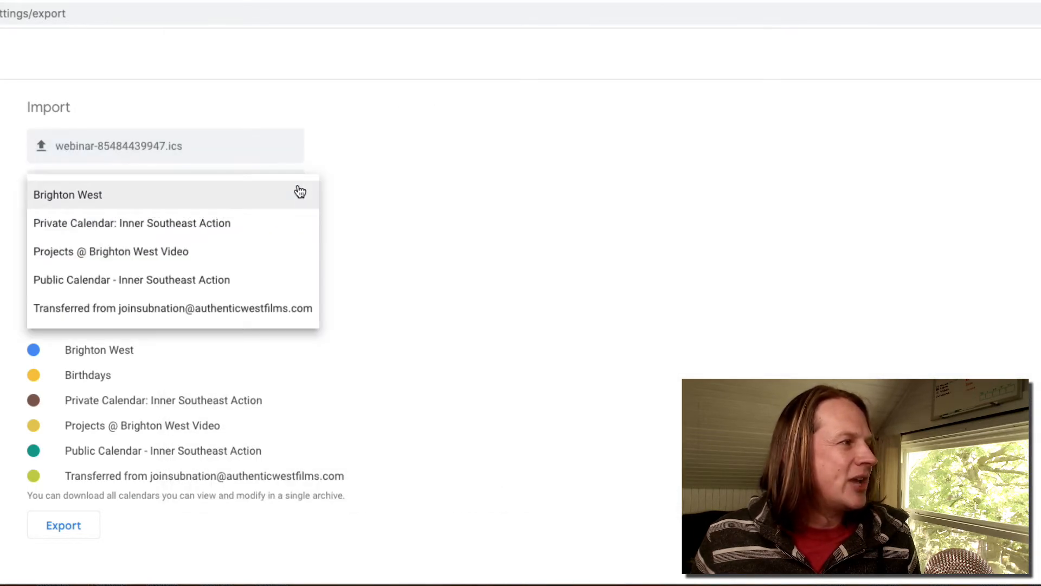
mouse_move(246, 206)
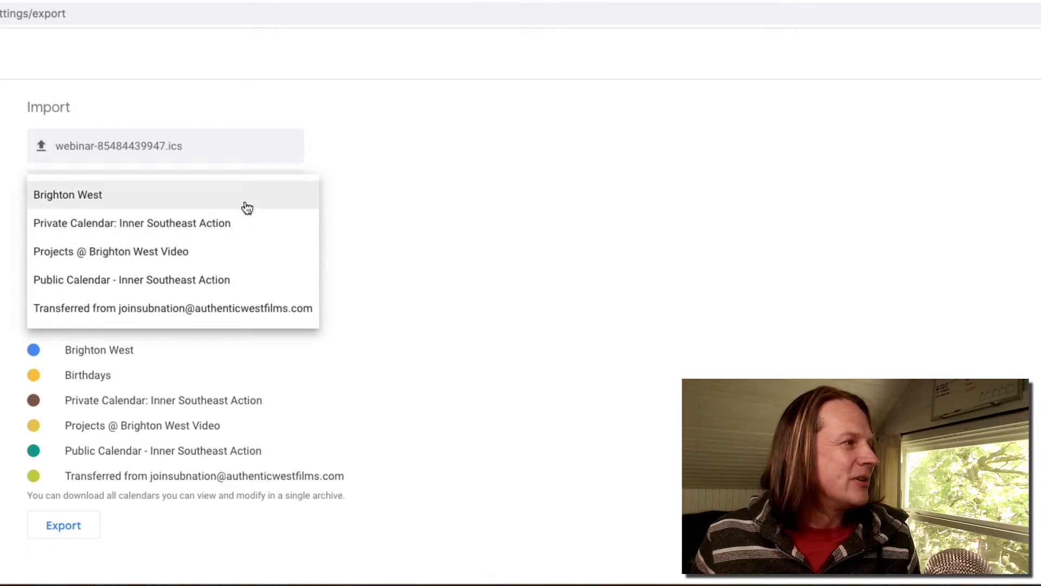
left_click(68, 194)
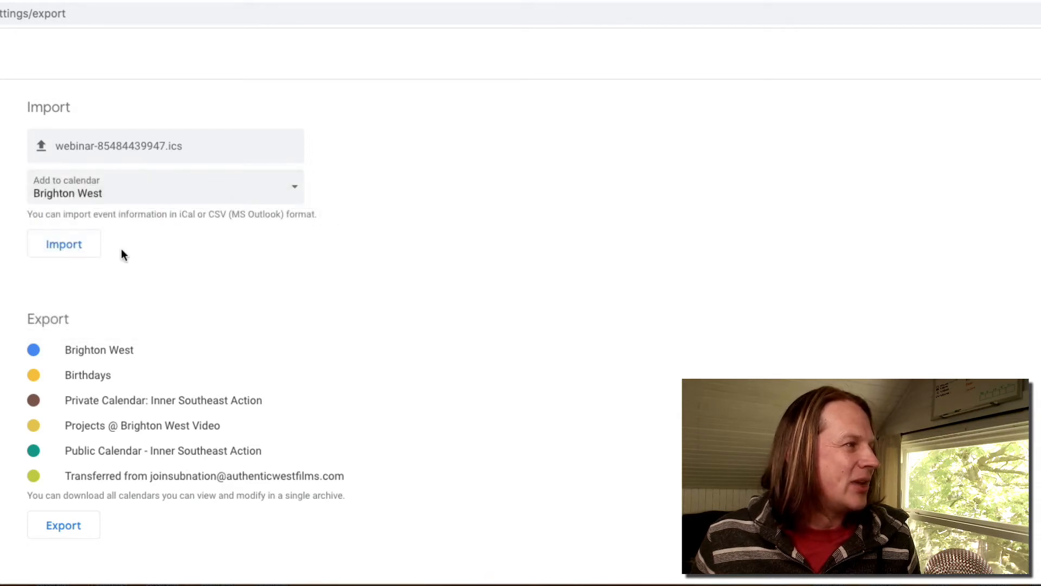
left_click(63, 244)
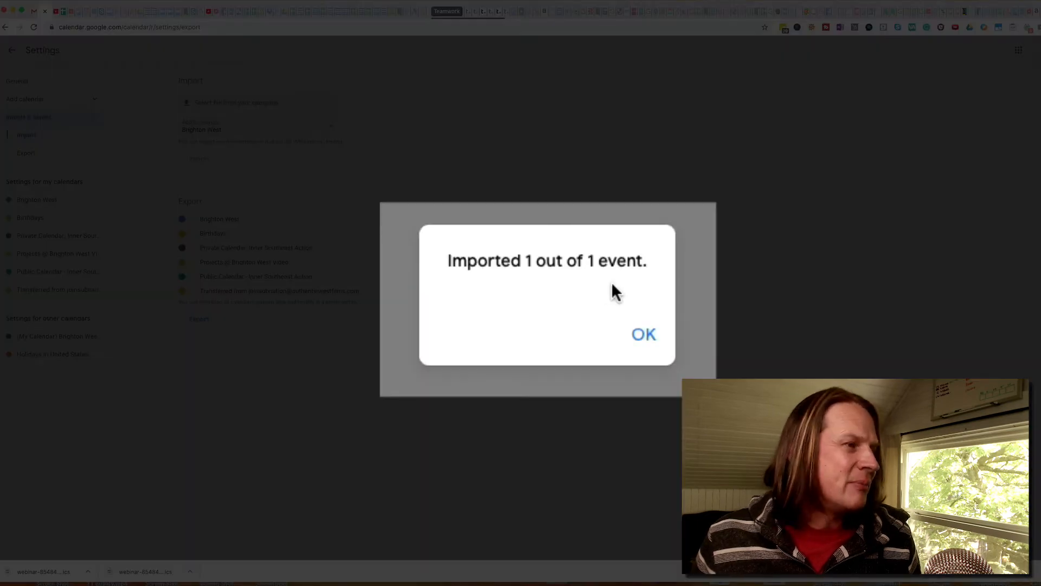
Dismiss the confirmation, return to the week view and open the imported webinar event on Friday June 26.
left_click(642, 334)
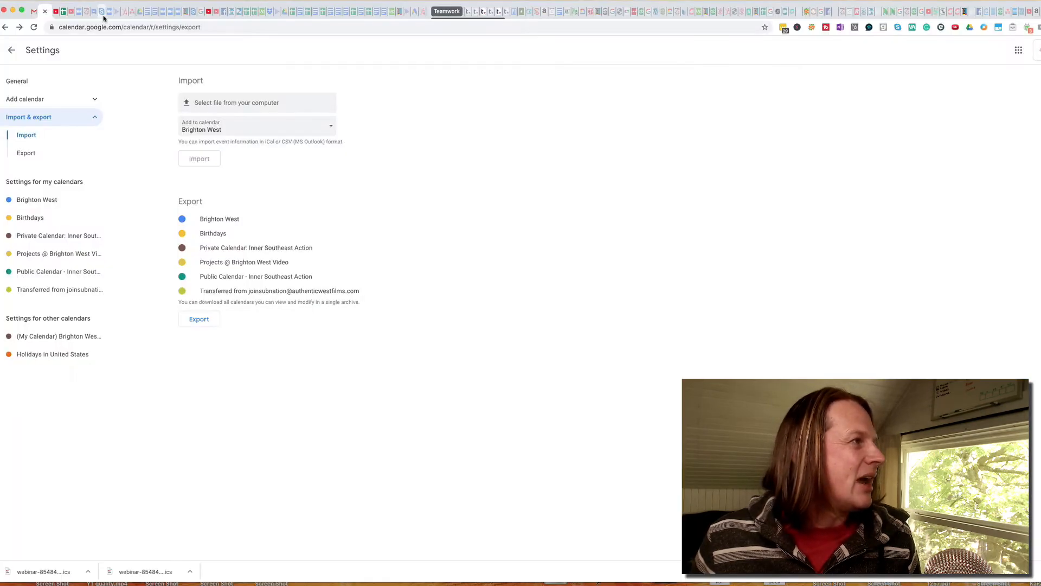
left_click(10, 50)
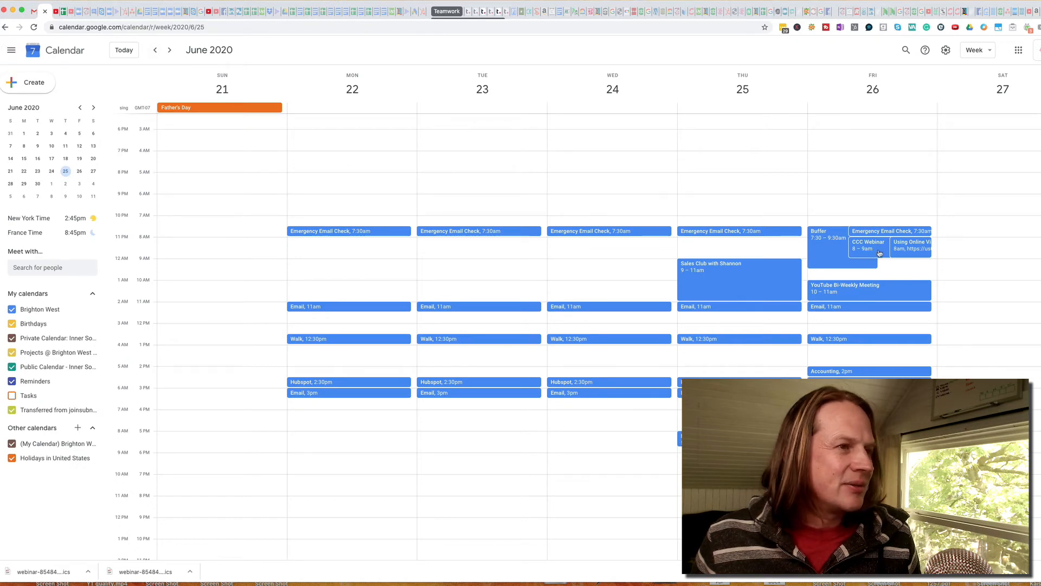
left_click(910, 247)
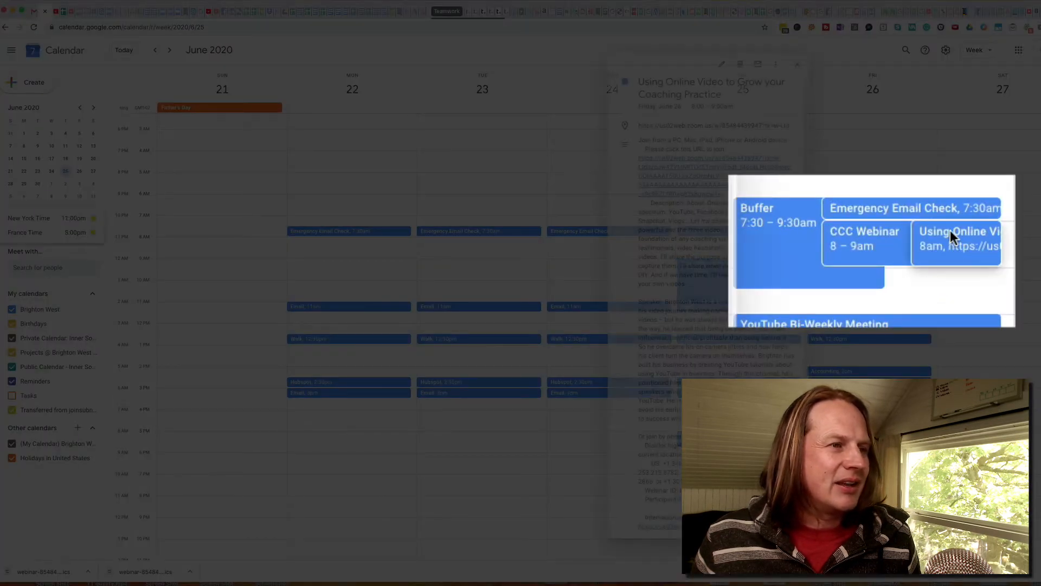